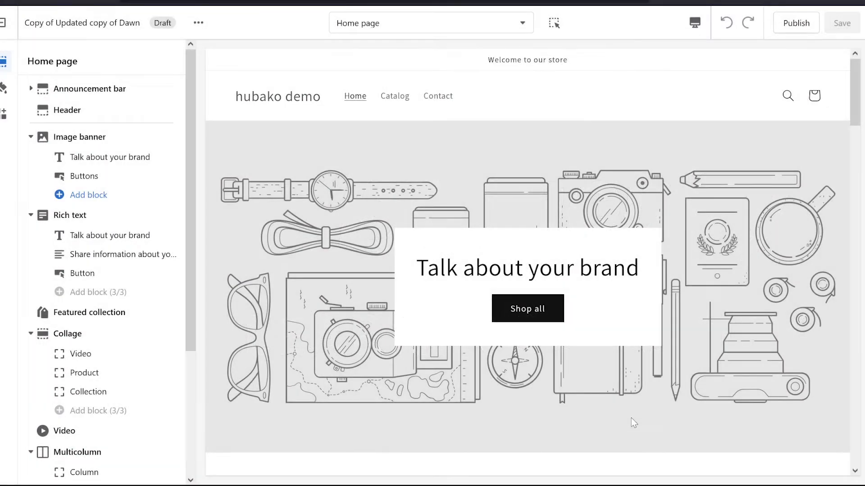
mouse_move(616, 455)
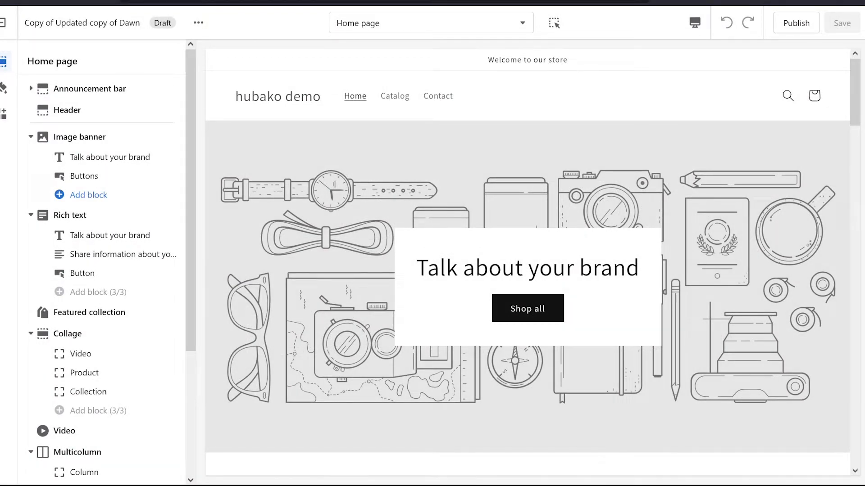
mouse_move(844, 150)
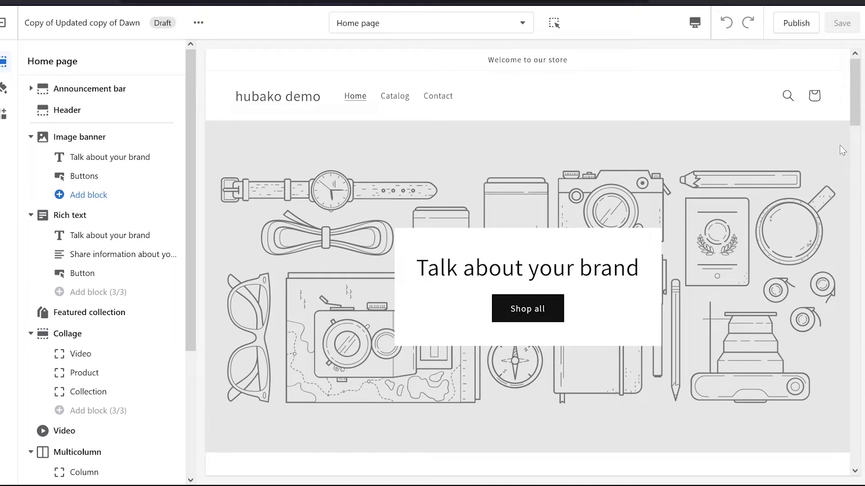
mouse_move(860, 170)
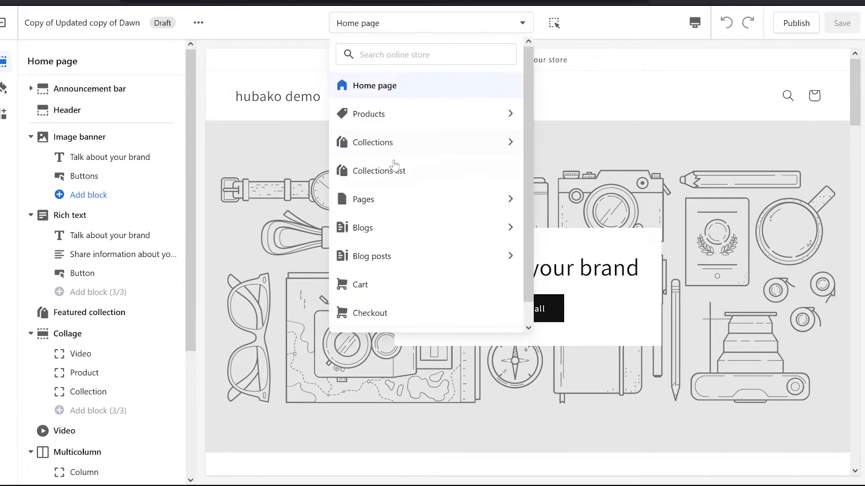
- Switch the editor to the Default product template and review its preview
left_click(368, 113)
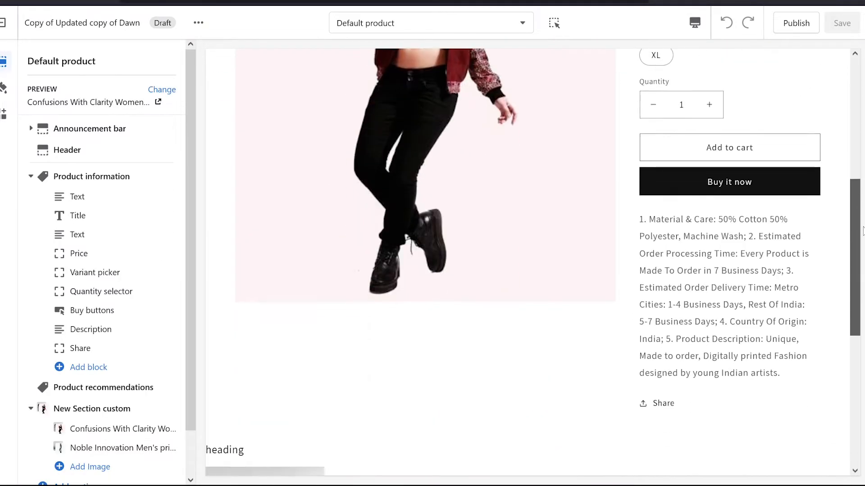
scroll("down", 3)
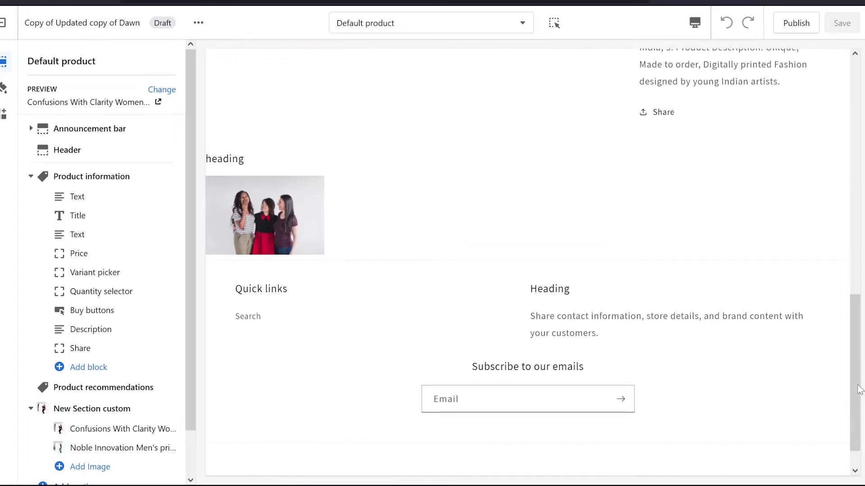
scroll("down", 3)
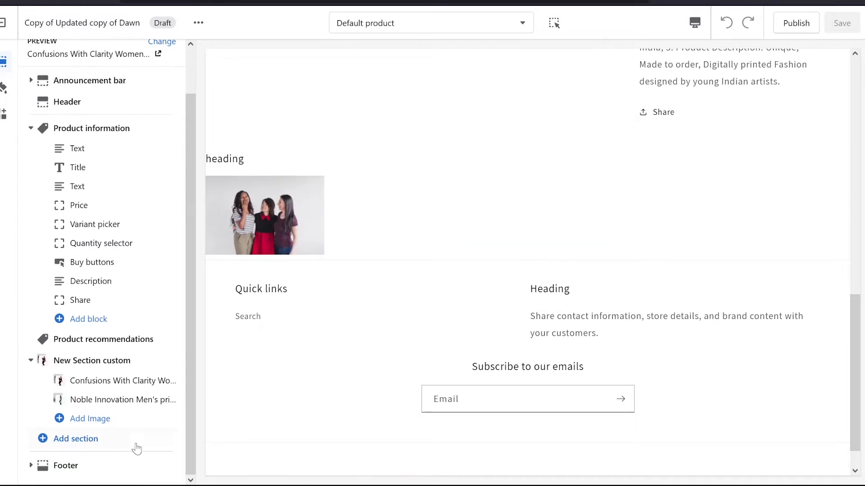
- Add a Blog posts section to the Default product template and save
left_click(75, 439)
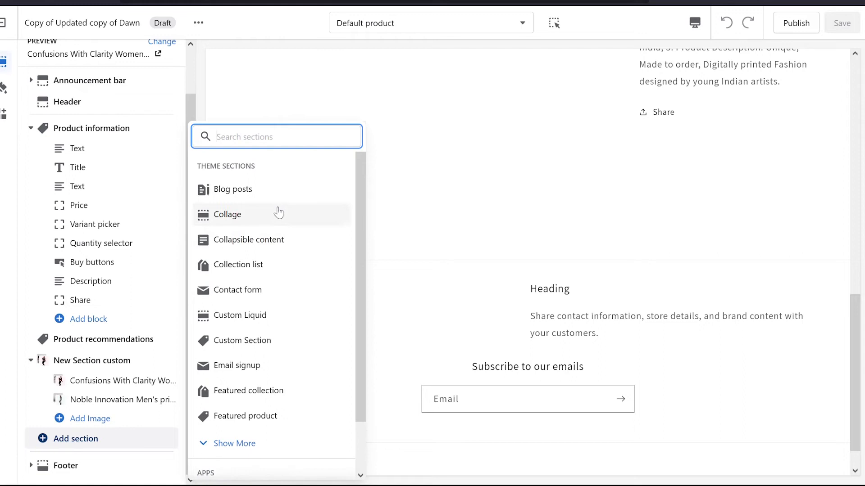
mouse_move(268, 278)
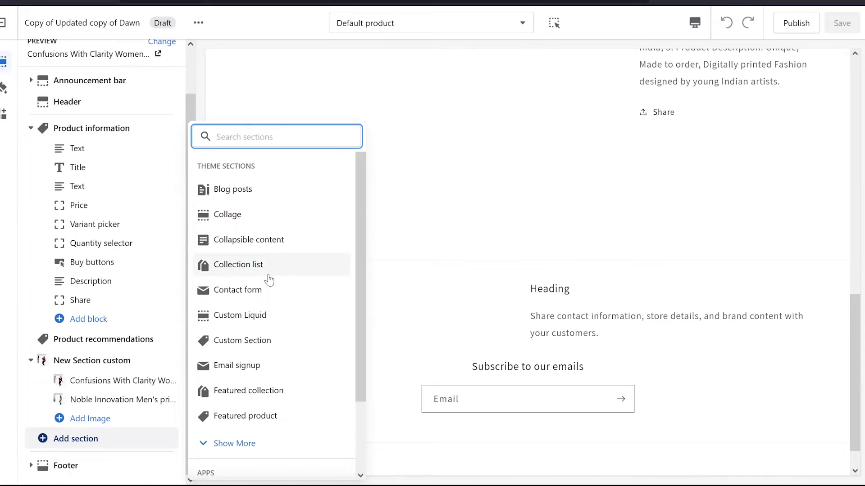
left_click(232, 190)
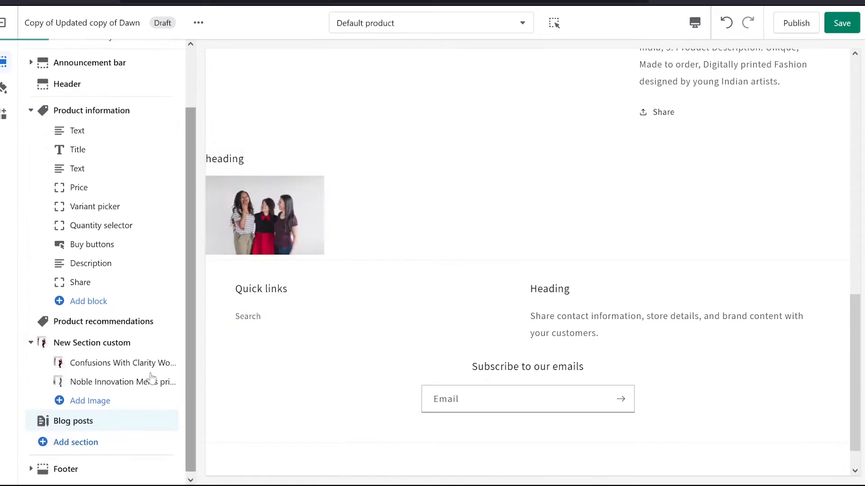
scroll("down", 3)
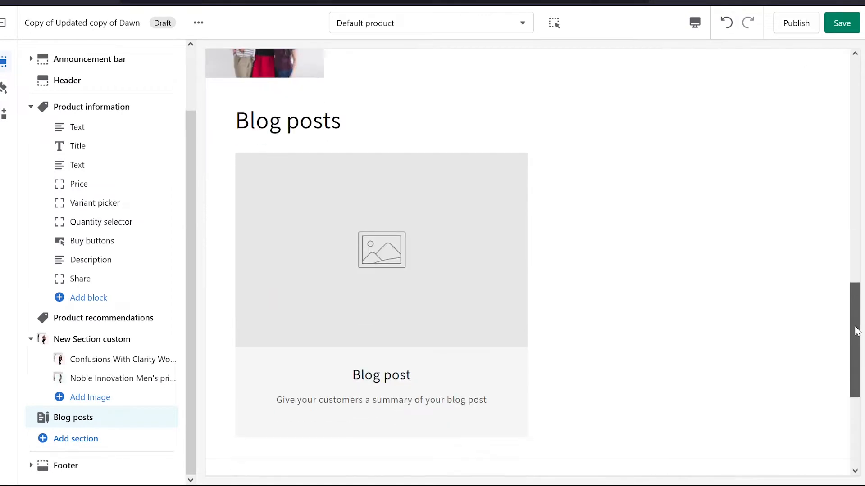
left_click(841, 22)
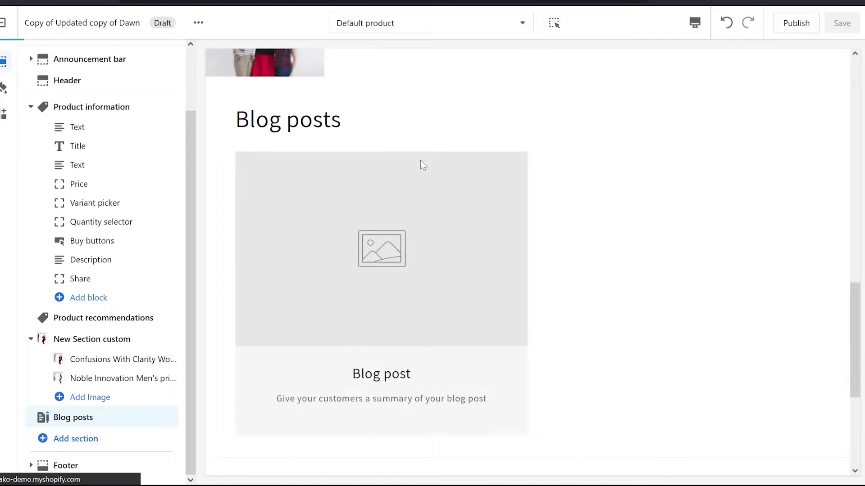
left_click(840, 22)
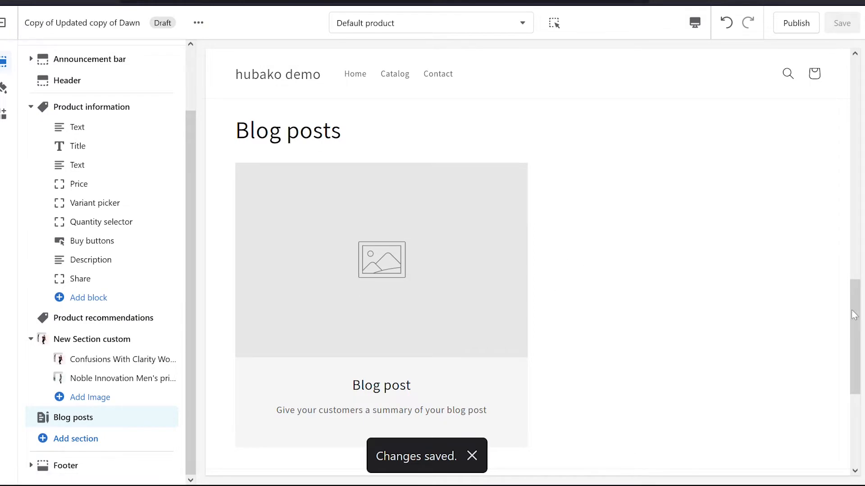
scroll("up", 3)
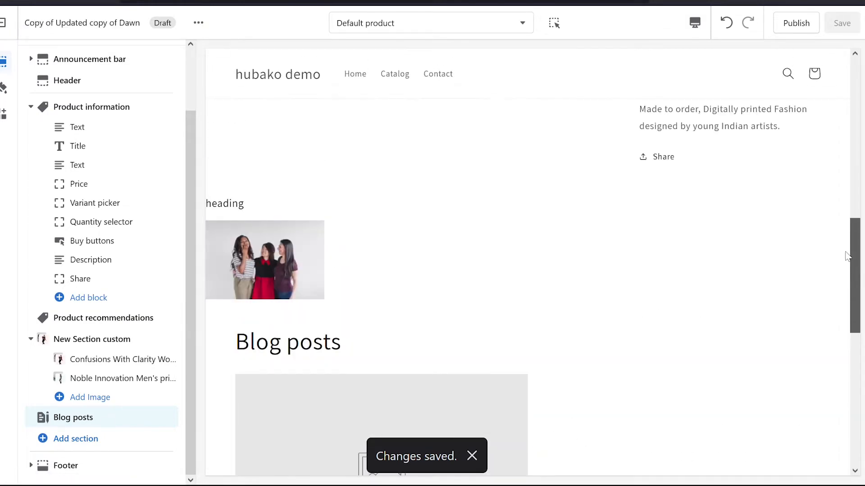
scroll("up", 3)
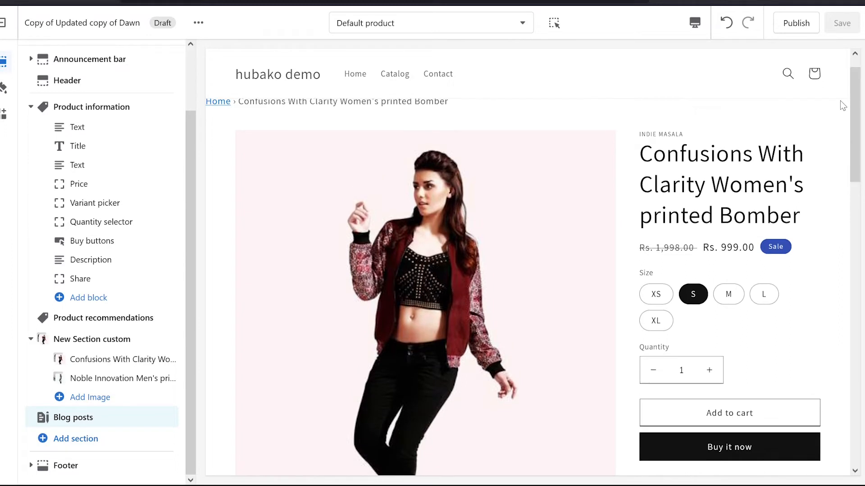
mouse_move(692, 324)
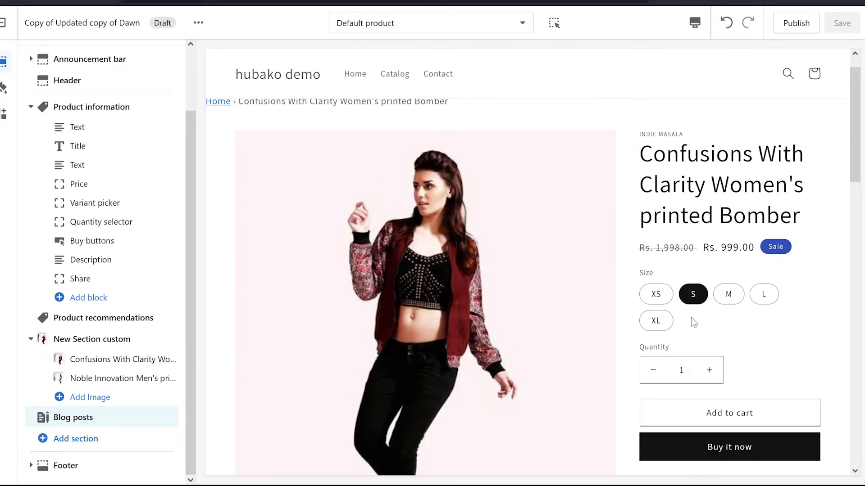
mouse_move(645, 335)
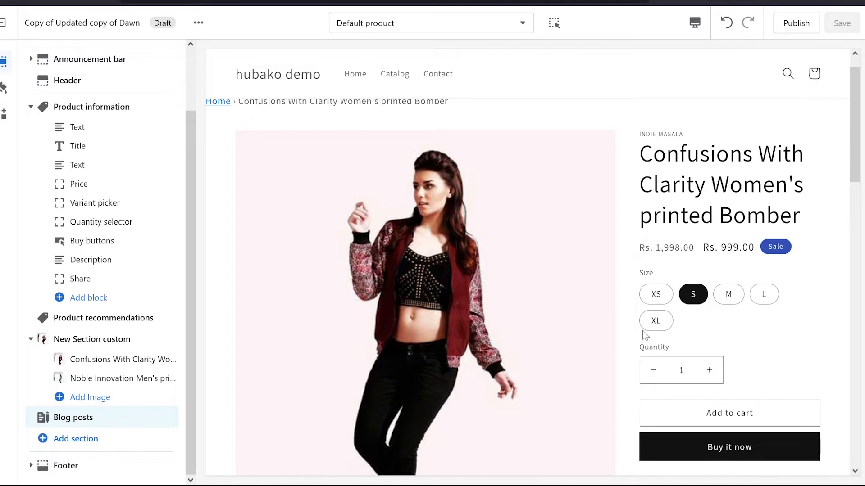
mouse_move(379, 51)
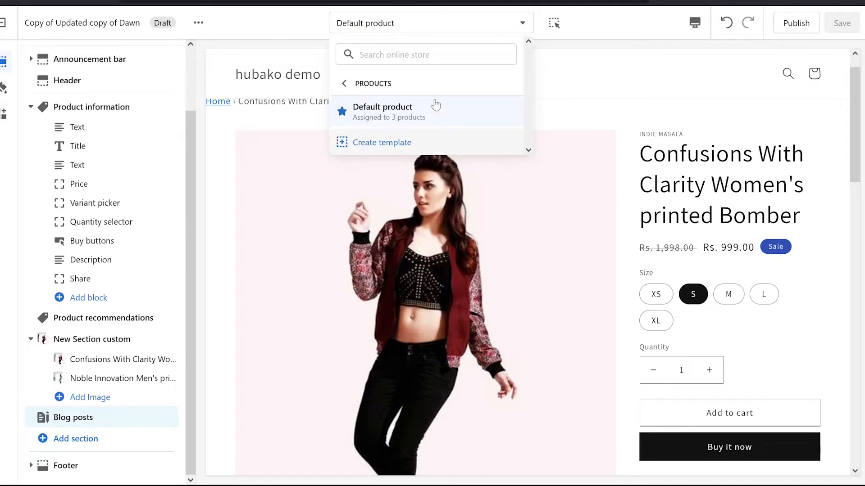
mouse_move(371, 80)
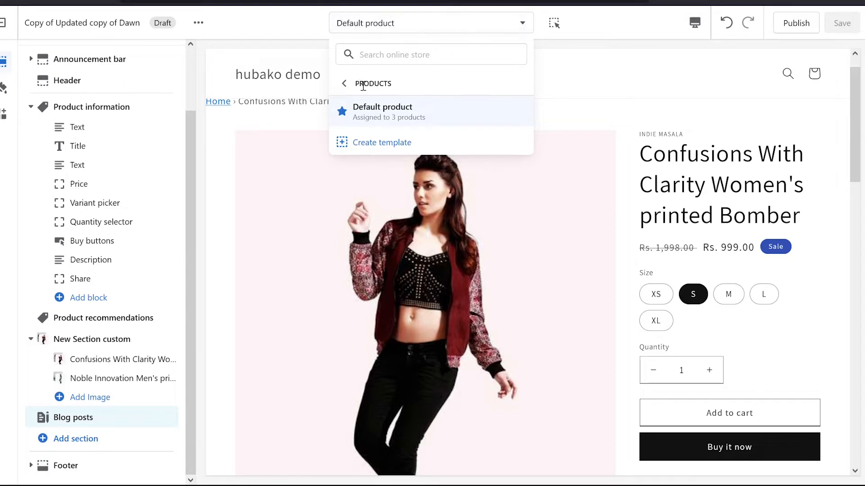
- Create a product template named Product-2 based on Default product
left_click(381, 142)
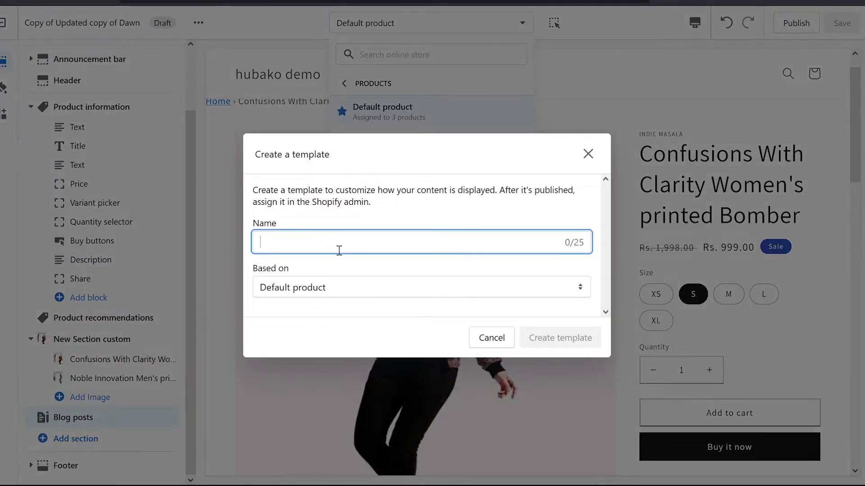
type("Product-2")
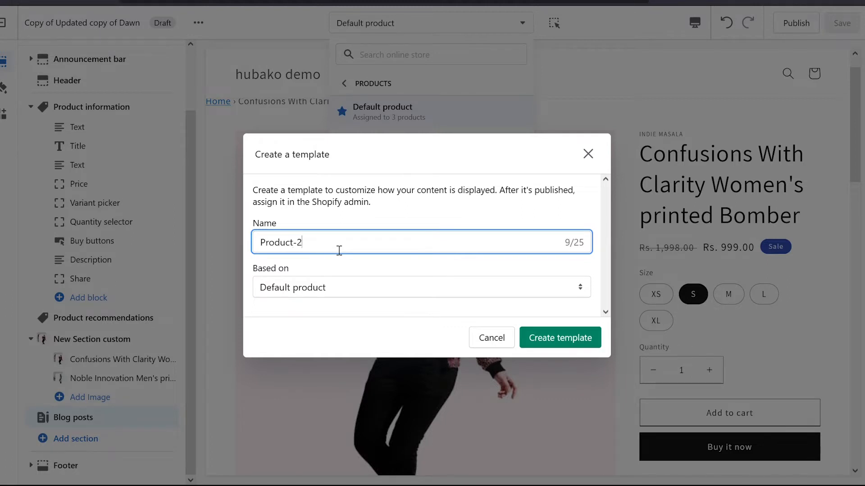
left_click(559, 338)
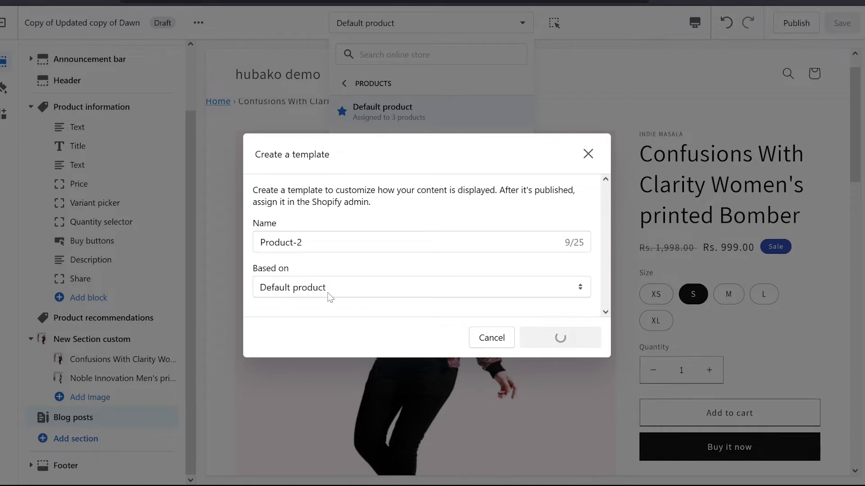
left_click(559, 338)
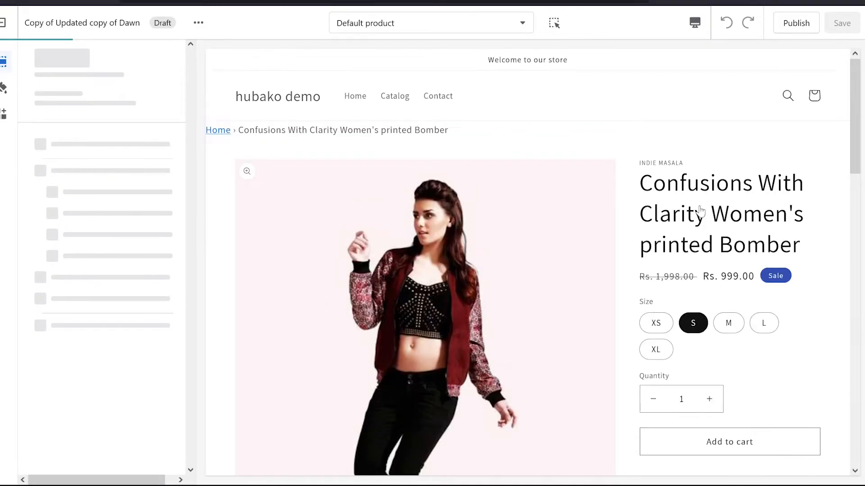
- Add a Collection list section to the product-2 template
left_click(430, 22)
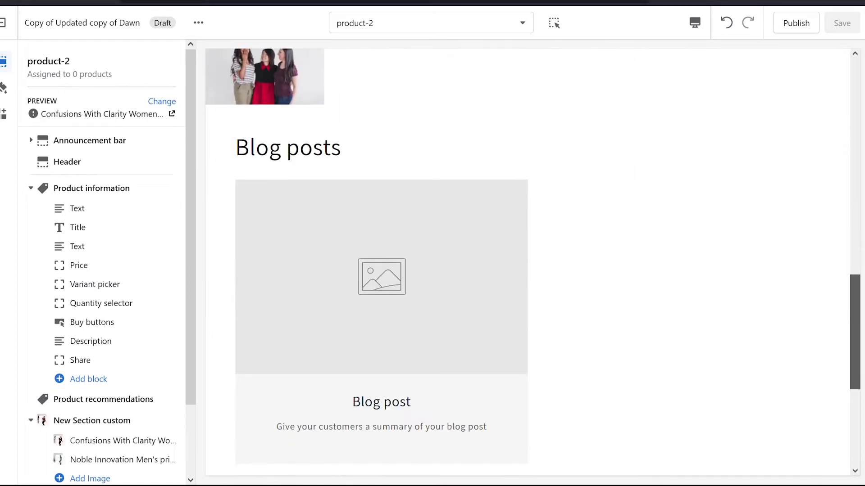
scroll("down", 3)
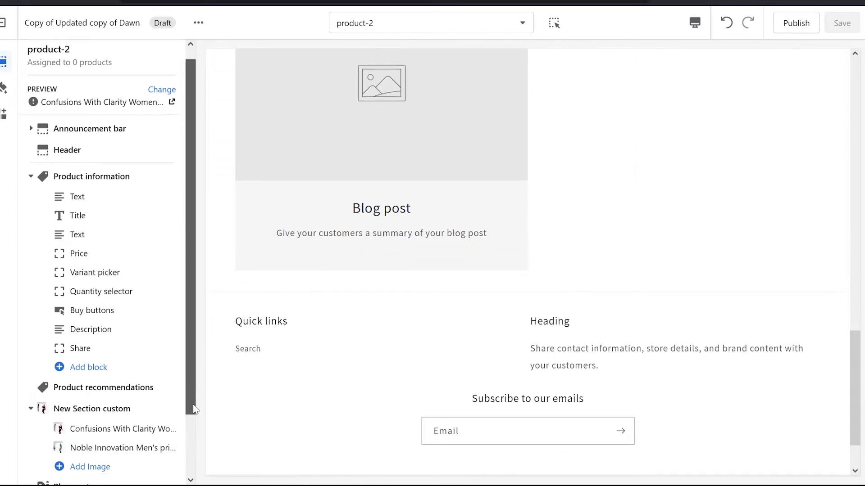
scroll("down", 3)
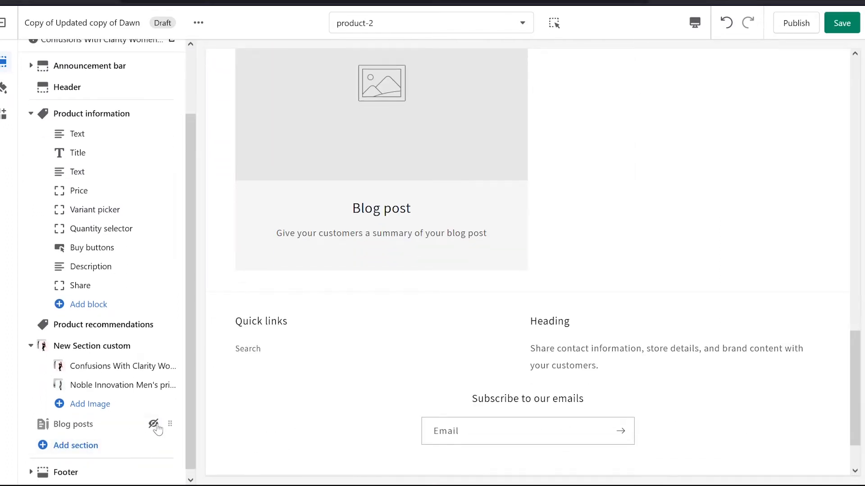
left_click(76, 446)
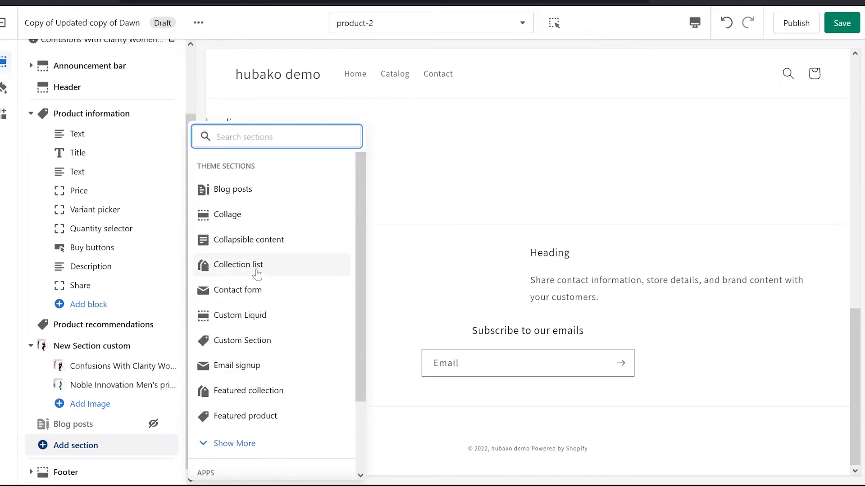
left_click(238, 265)
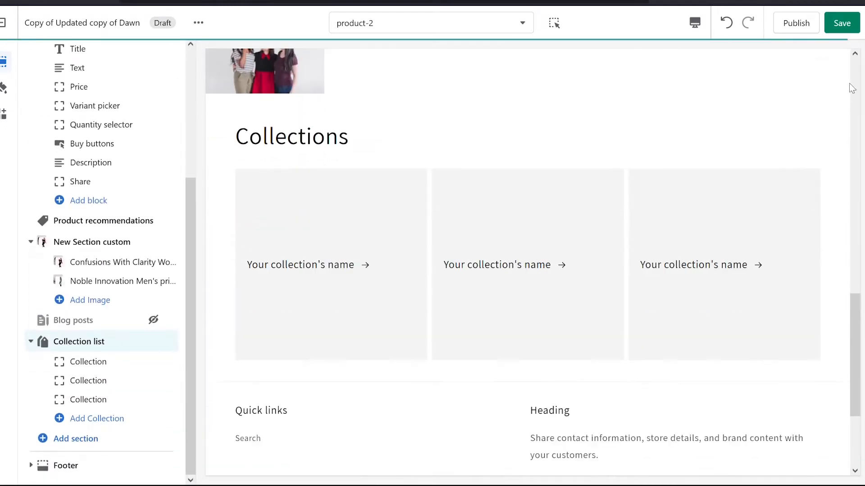
- Save product-2 and leave the editor for the Themes page
left_click(841, 22)
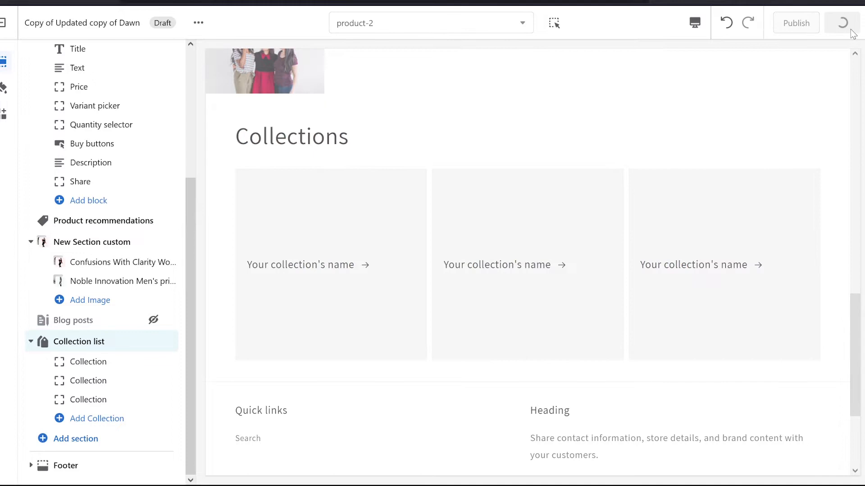
left_click(841, 23)
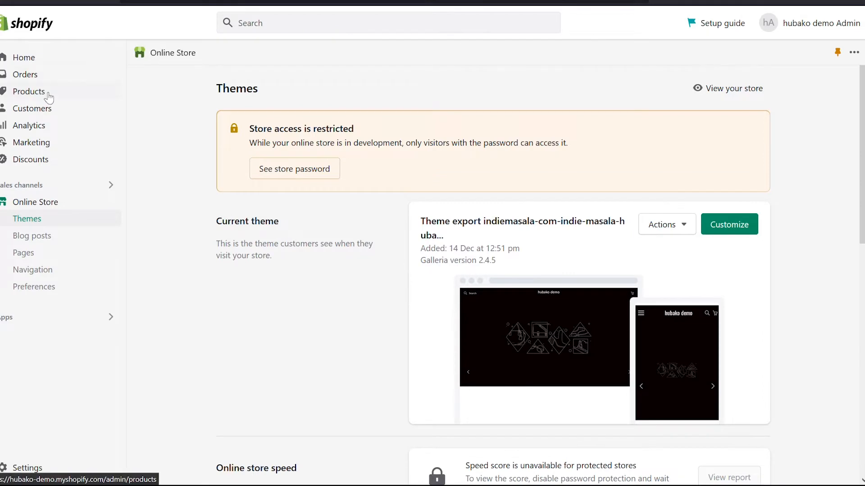
- Review Example T-Shirt's theme template (Default product), then return to product-2 in the editor
left_click(29, 92)
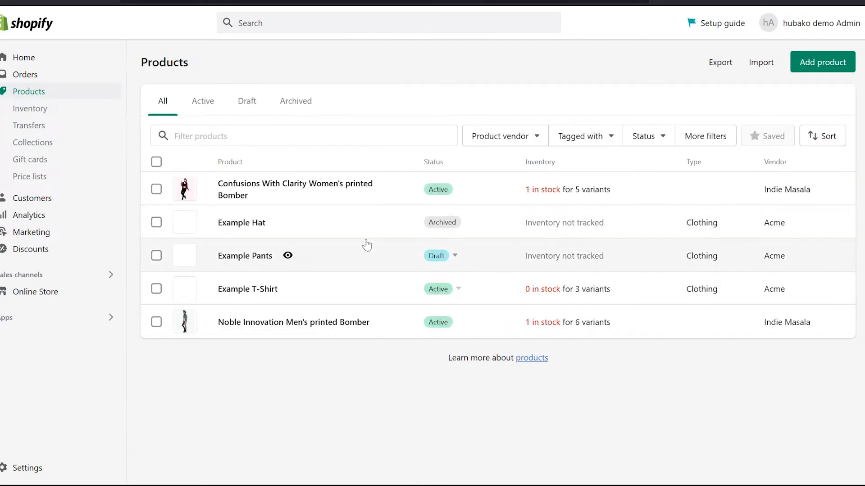
mouse_move(248, 289)
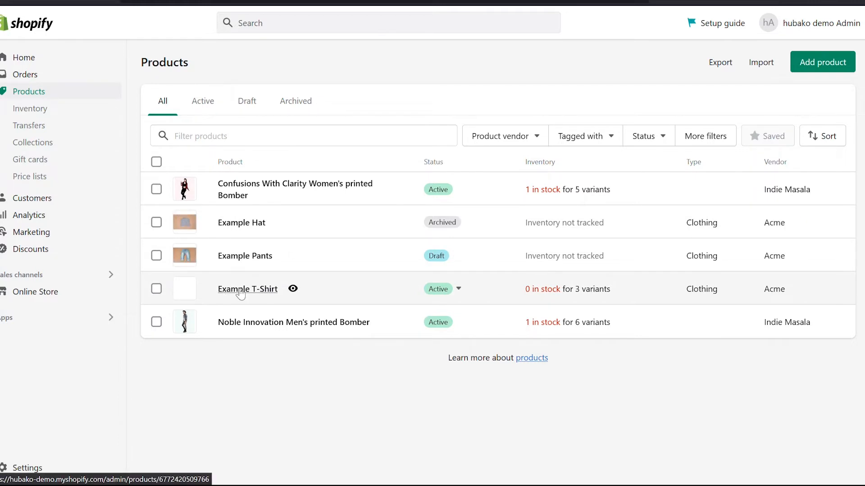
left_click(247, 289)
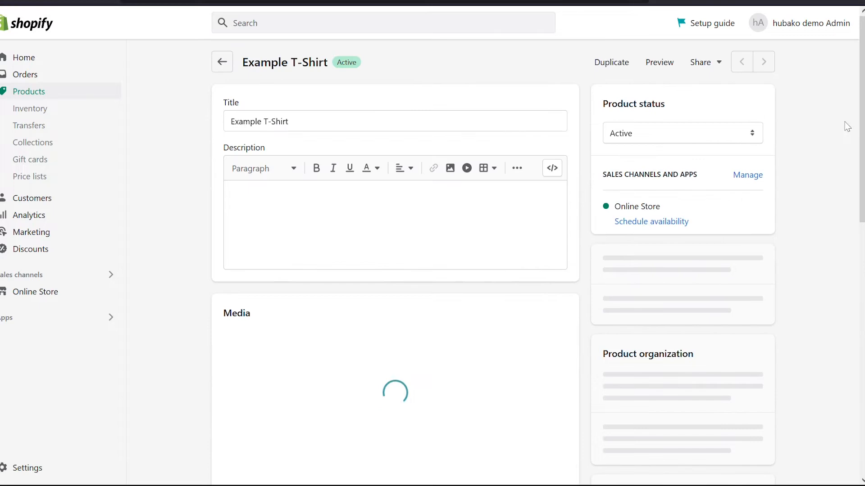
scroll("down", 3)
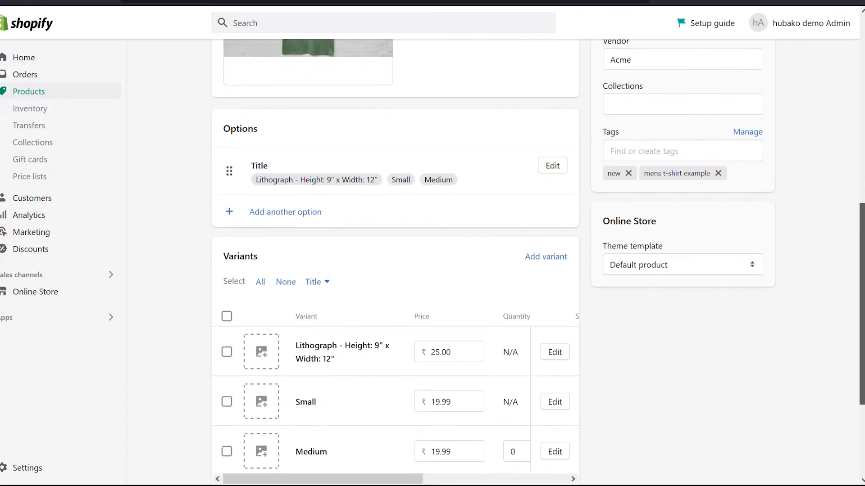
left_click(682, 263)
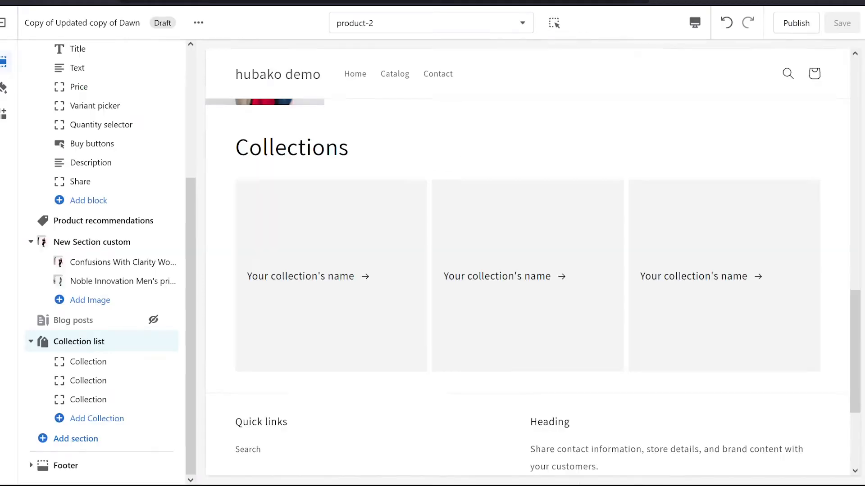
mouse_move(637, 43)
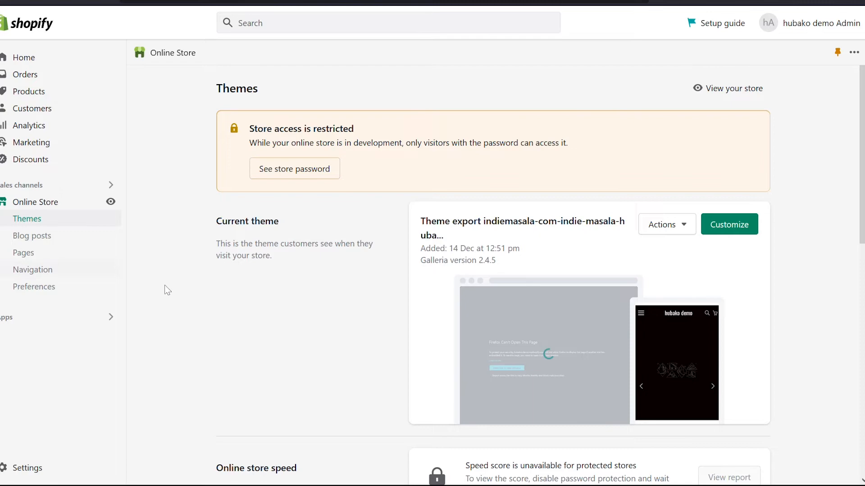
- Publish the Copy of Updated copy of Dawn theme, replacing the live theme
scroll("down", 3)
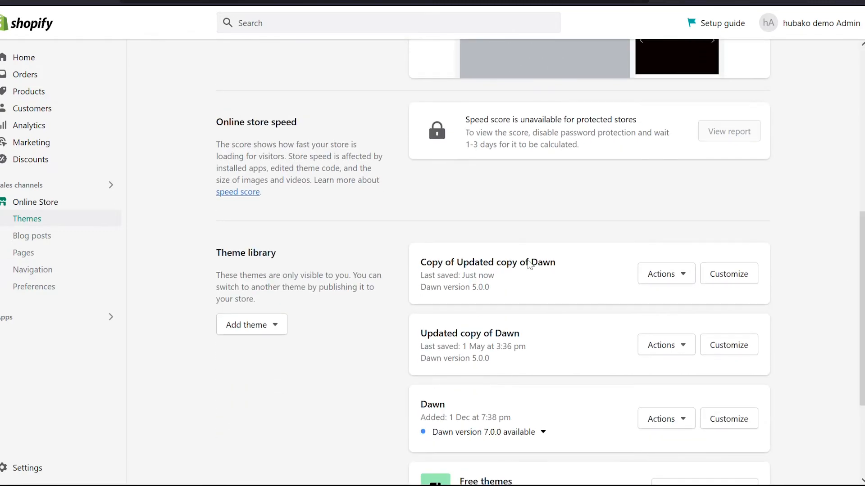
mouse_move(560, 268)
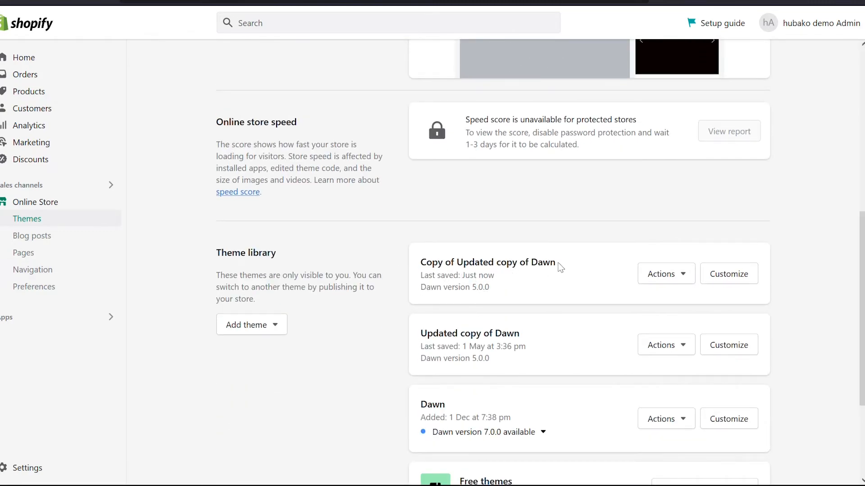
left_click(665, 273)
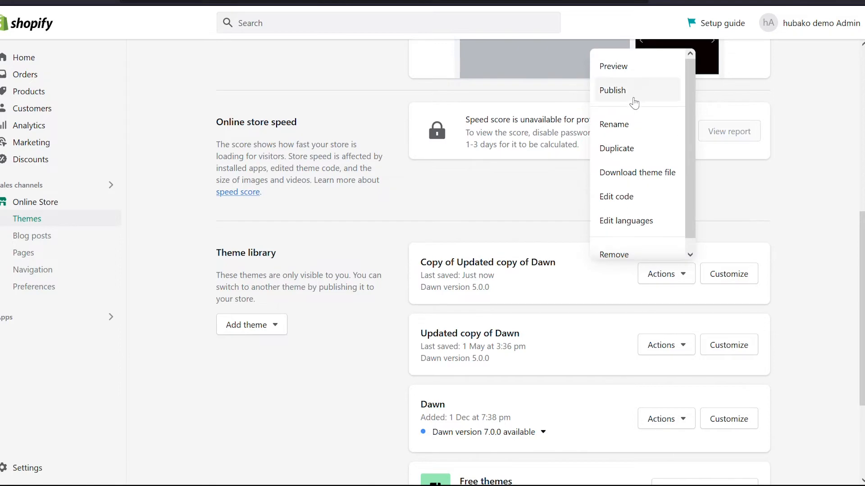
left_click(613, 90)
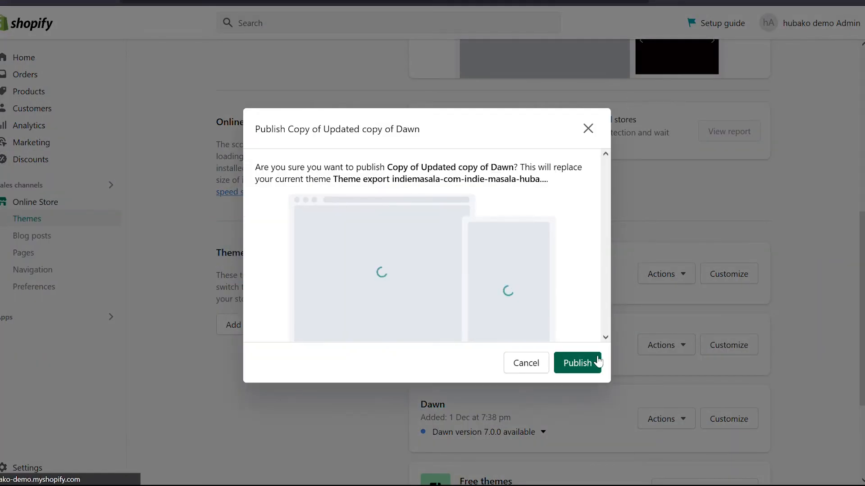
left_click(577, 363)
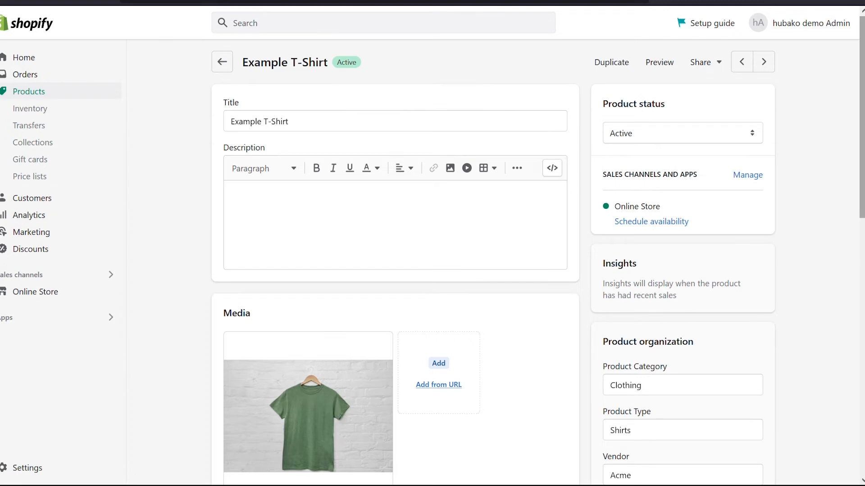
- Set Example T-Shirt's theme template to product-2, save, and preview it
scroll("down", 3)
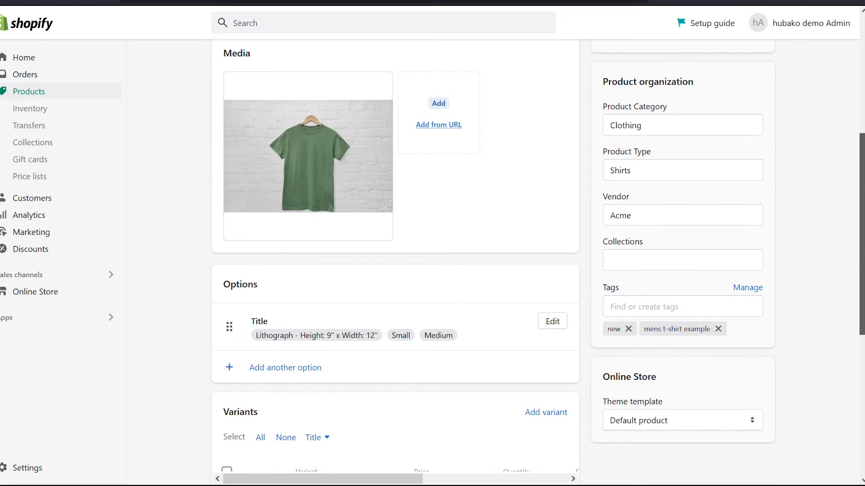
scroll("down", 3)
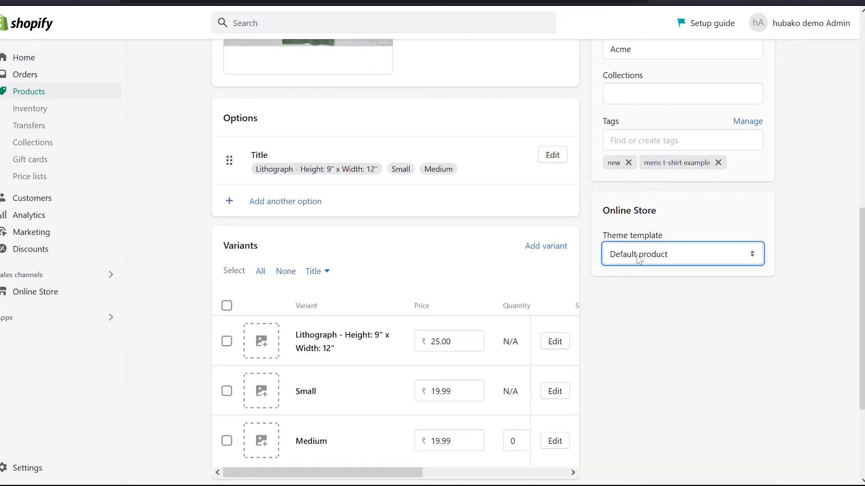
left_click(682, 254)
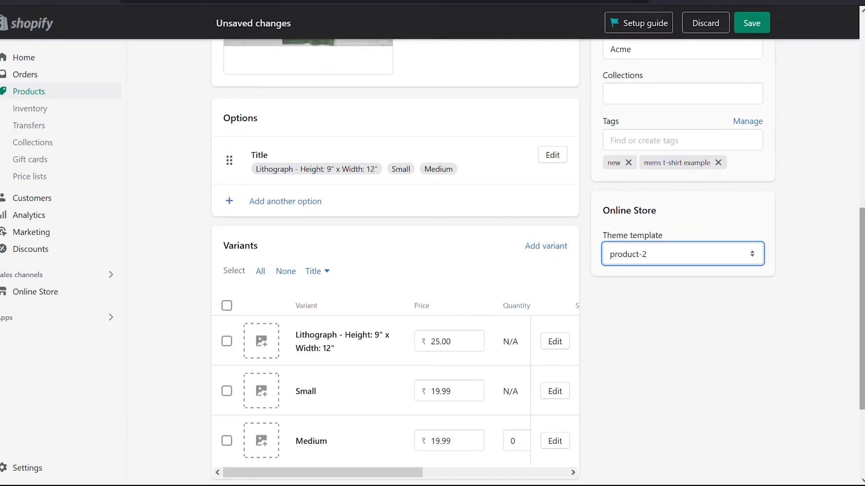
scroll("down", 3)
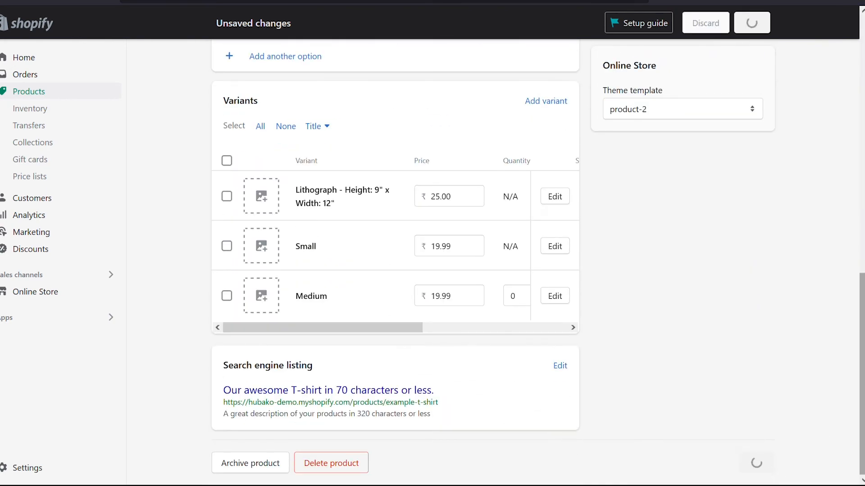
left_click(751, 23)
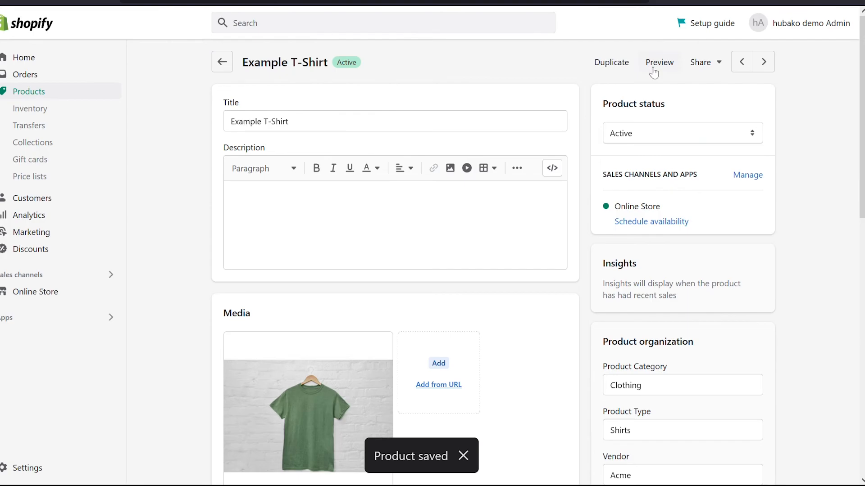
left_click(659, 62)
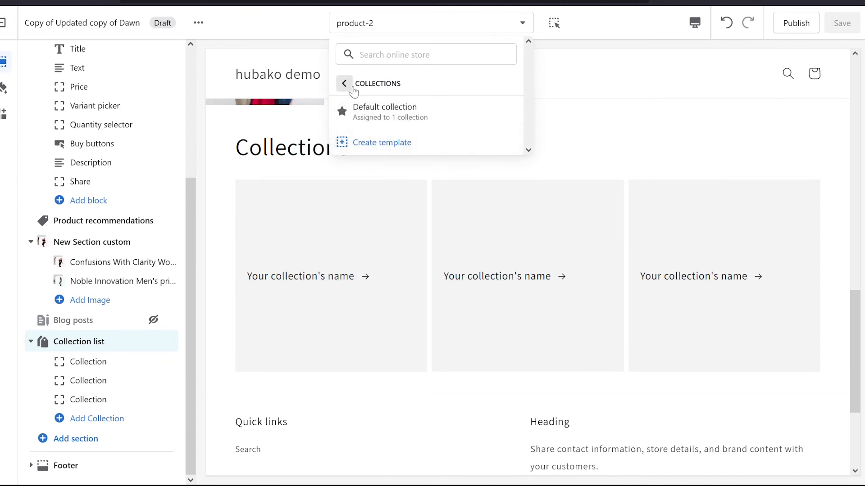
- Go back to the Pages templates and start creating a new page template
left_click(343, 82)
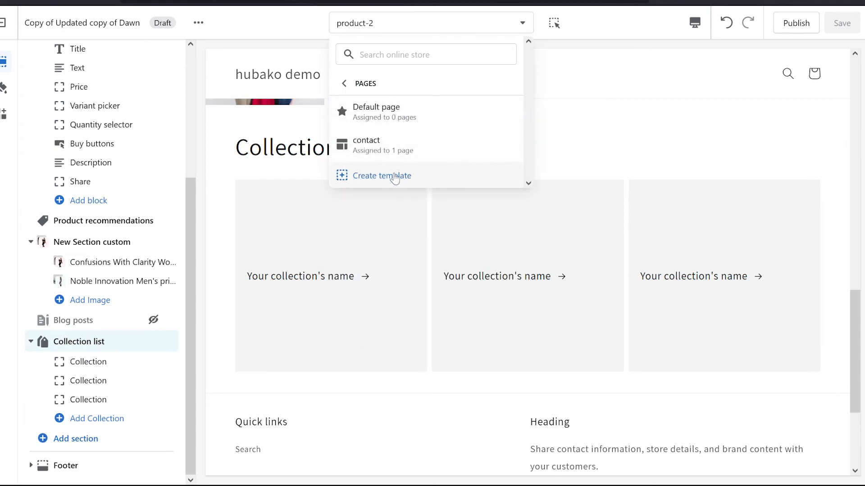
mouse_move(377, 145)
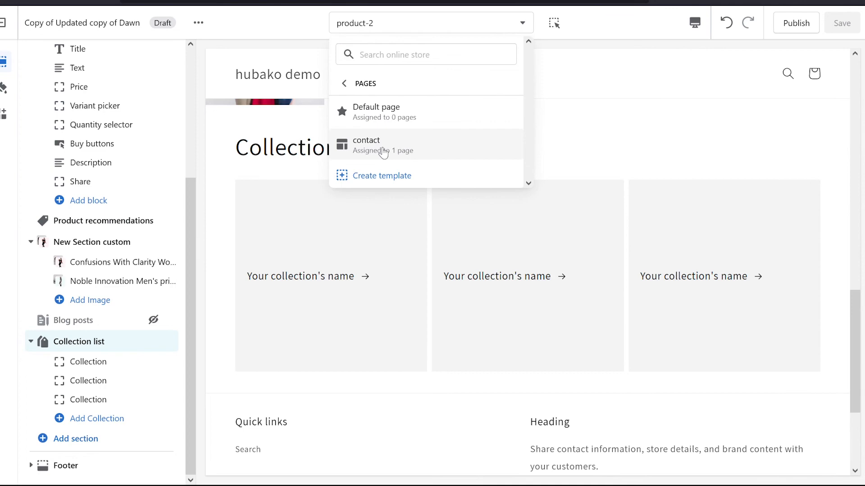
mouse_move(383, 181)
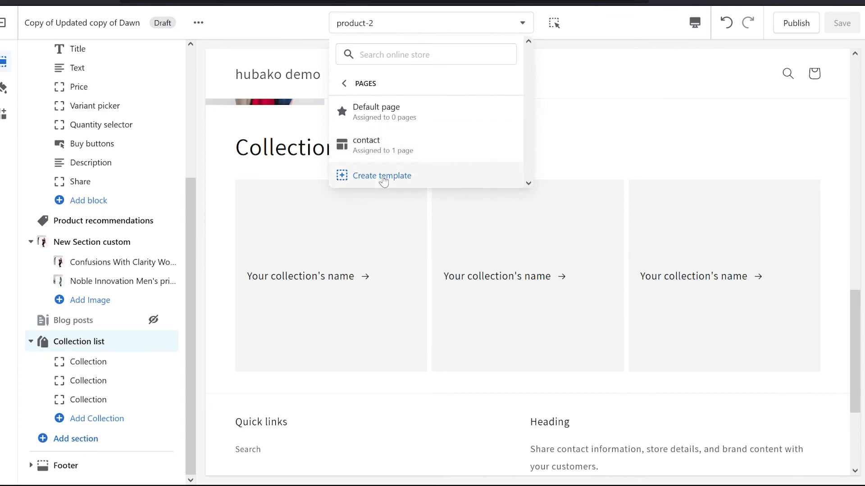
left_click(381, 175)
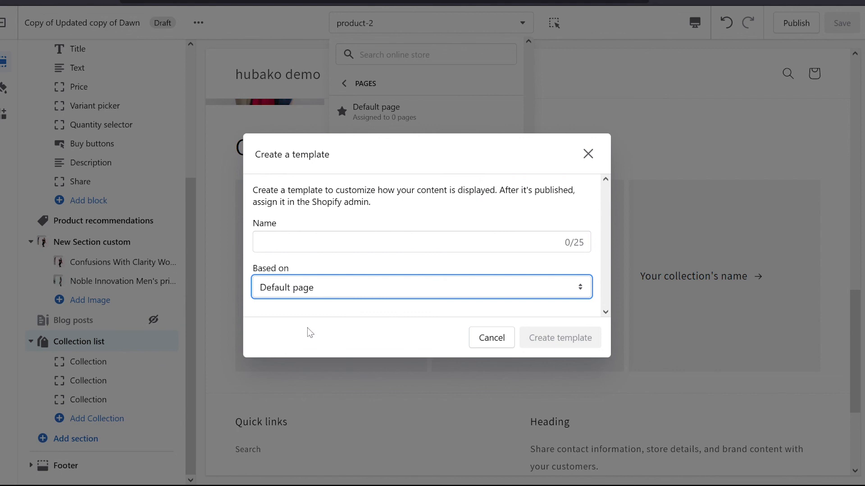
mouse_move(307, 319)
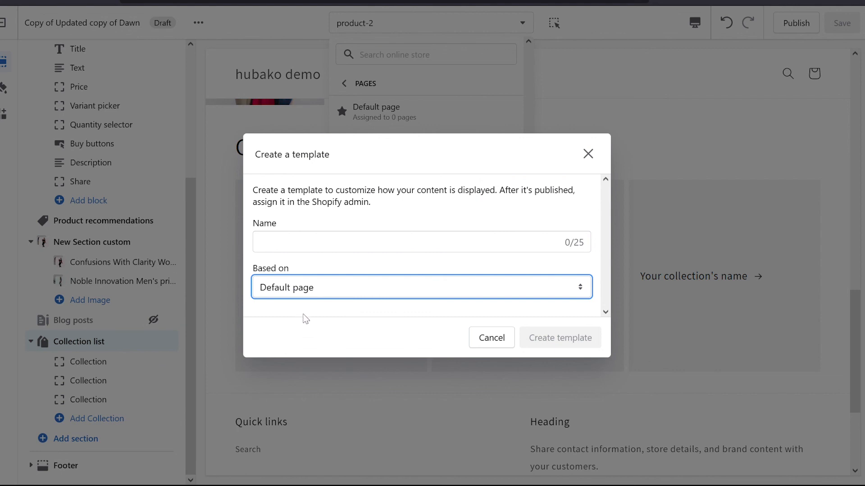
mouse_move(389, 293)
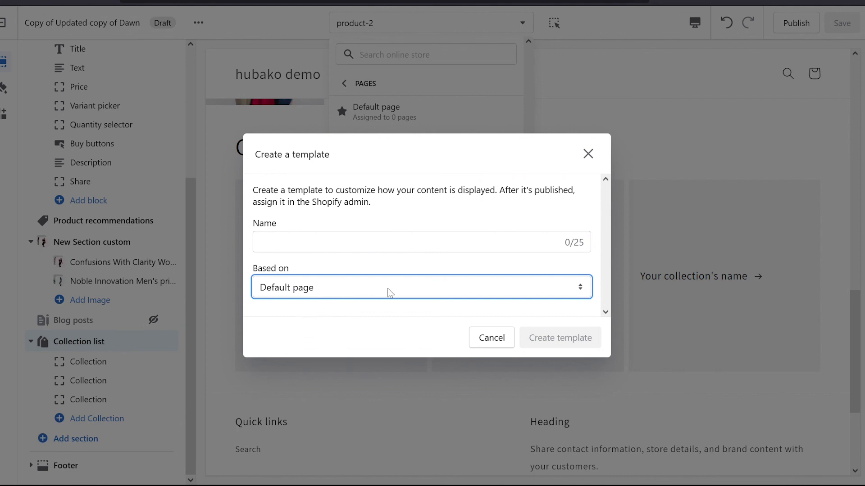
left_click(490, 338)
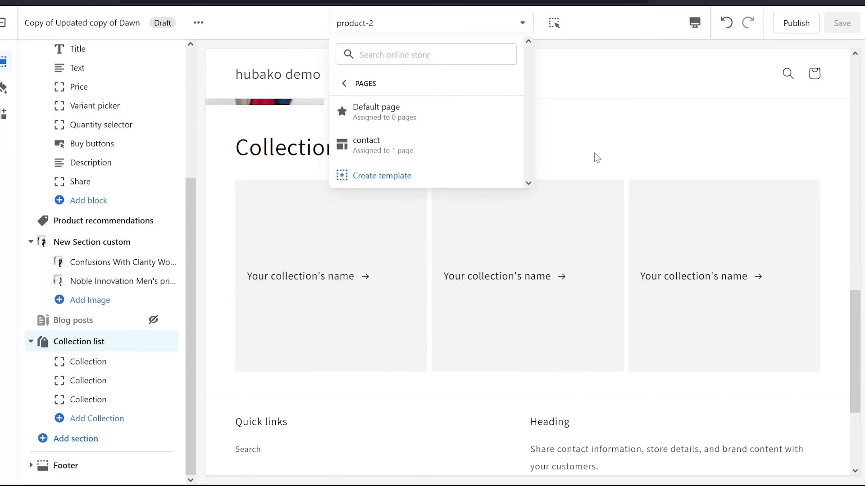
mouse_move(176, 142)
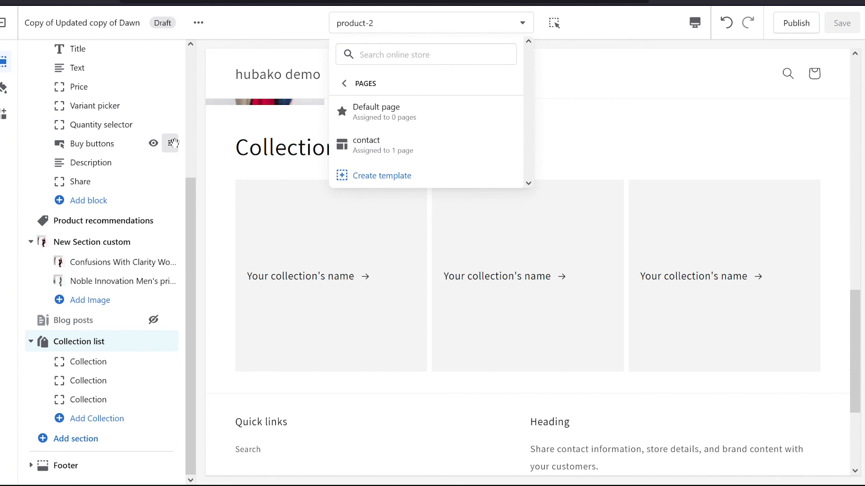
mouse_move(255, 175)
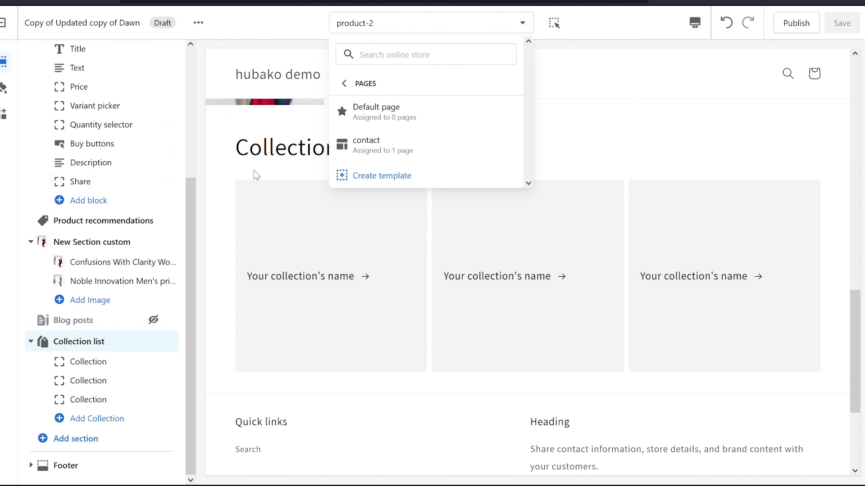